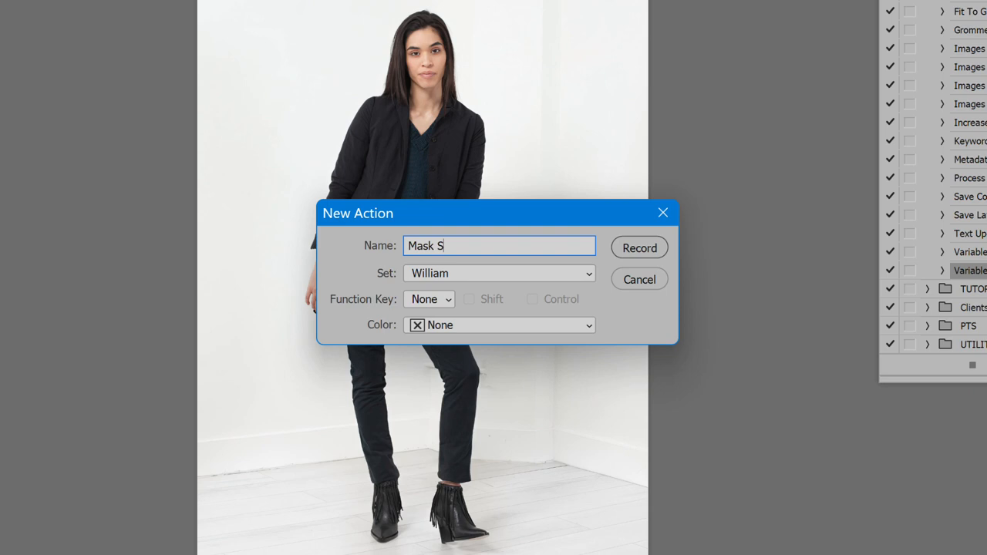
# Record the Mask Subject action running Select Subject and adding a layer mask, then stop recording.
pyautogui.click(639, 247)
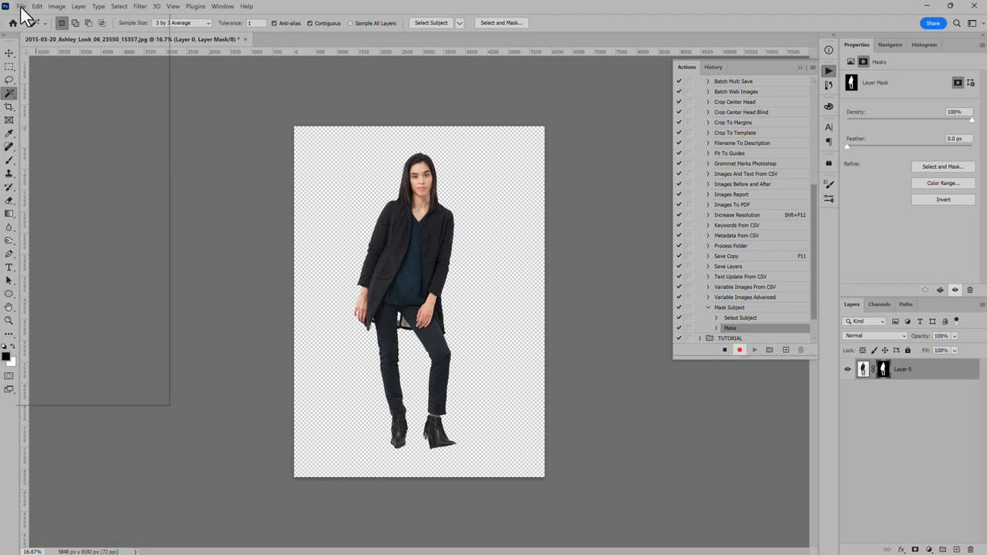
pyautogui.click(22, 7)
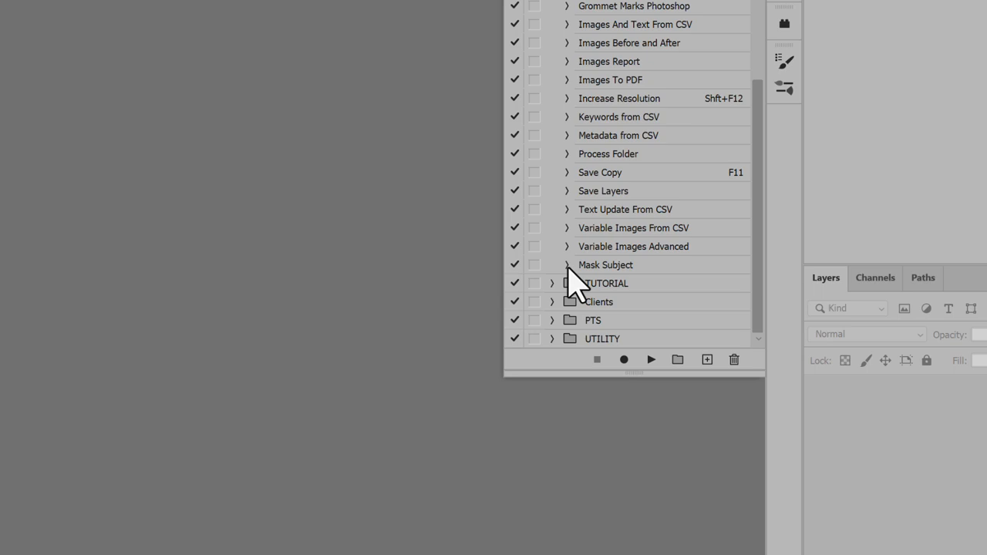
# Collapse the Mask Subject action's steps in the Actions panel.
pyautogui.click(30, 8)
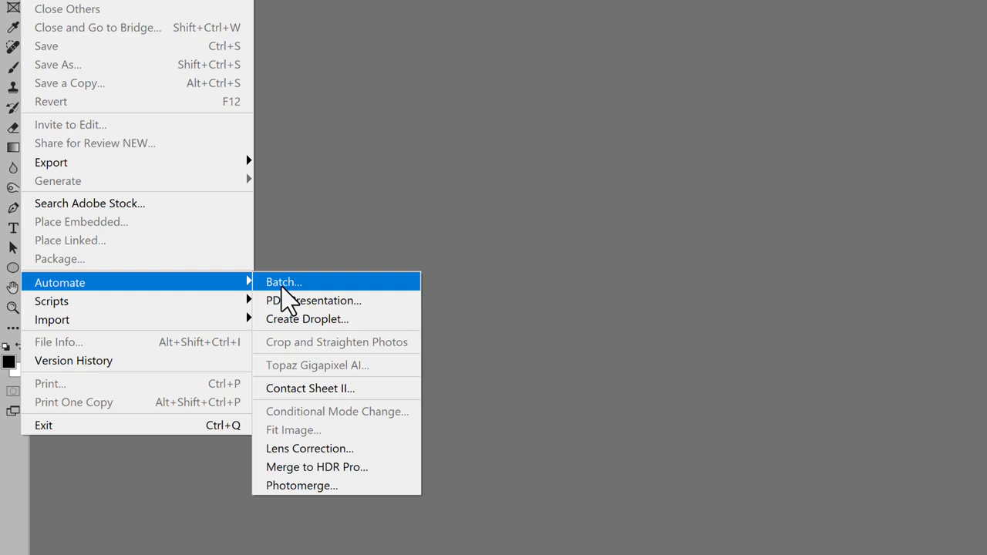
# Configure Batch with the William set's Mask Subject action on the input folder and a destination folder.
pyautogui.click(284, 281)
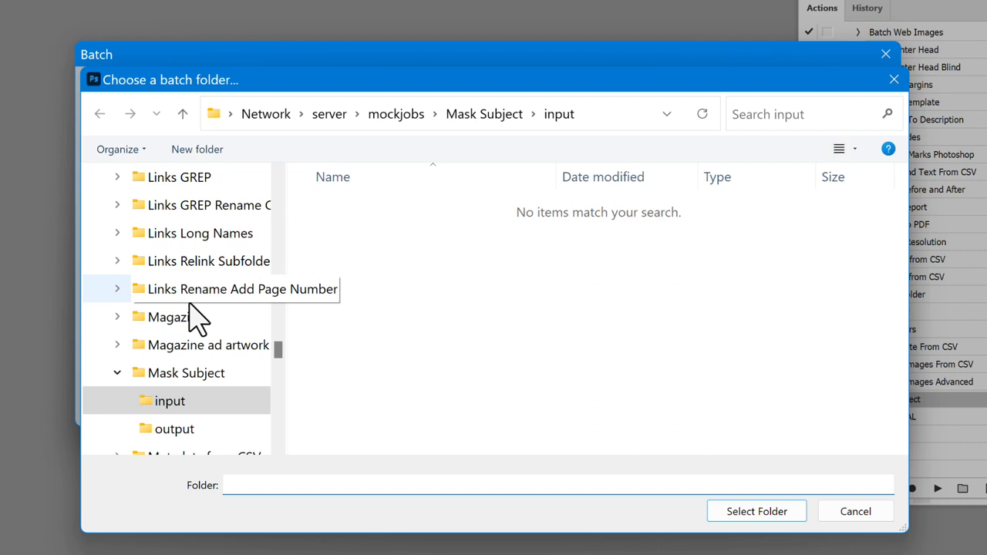
pyautogui.click(756, 512)
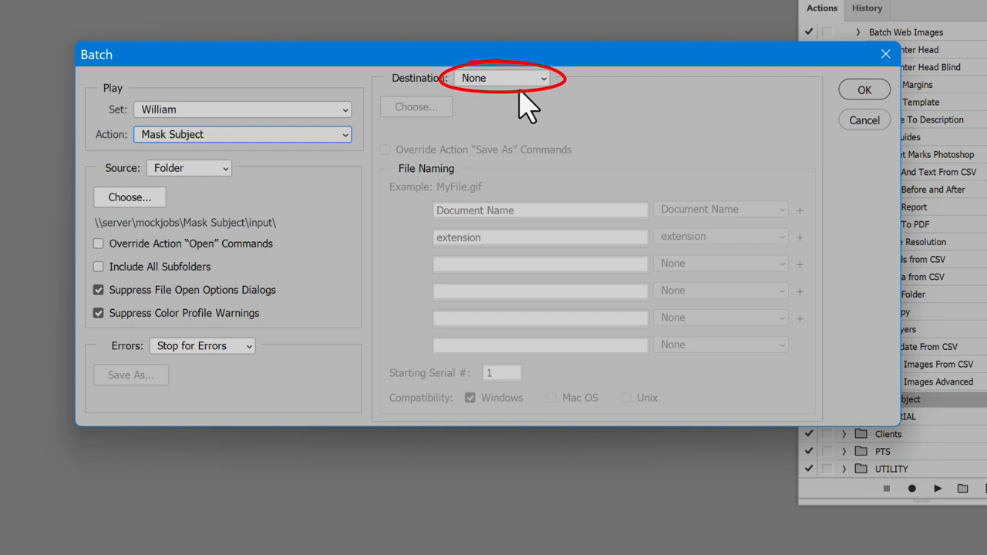
pyautogui.moveTo(640, 127)
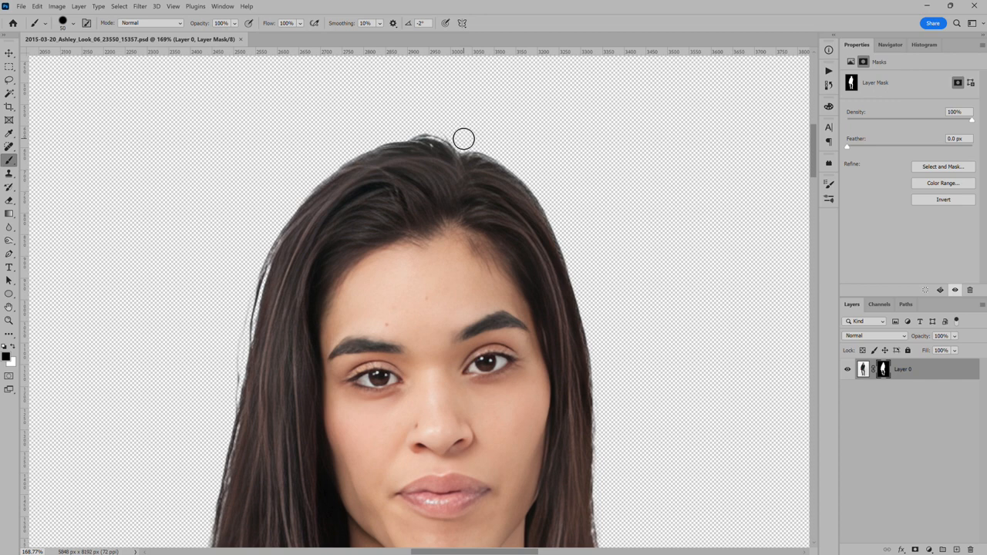
# Zoom into the masked PSD and brush the missing boot heel back into the layer mask.
pyautogui.scroll(-3)
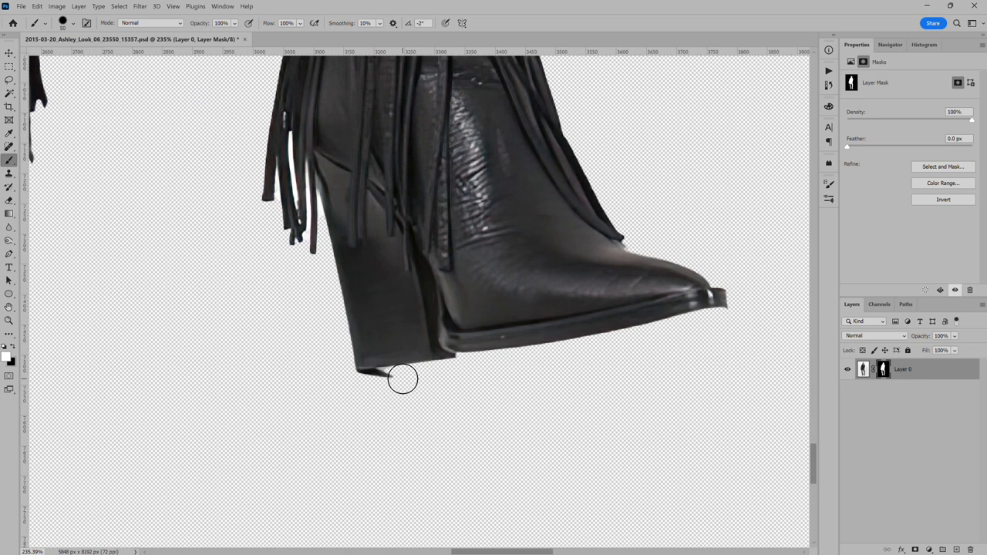
pyautogui.moveTo(401, 378); pyautogui.dragTo(464, 340)
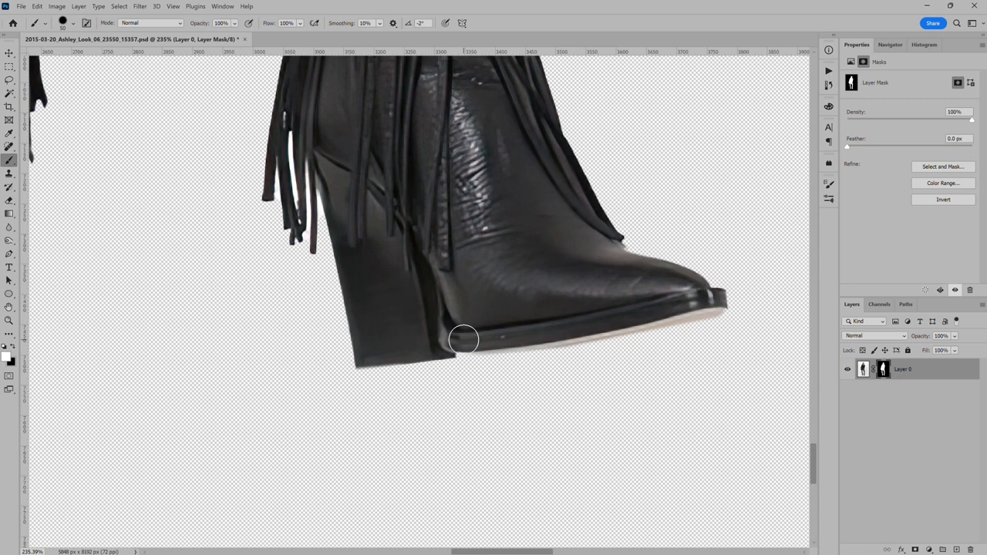